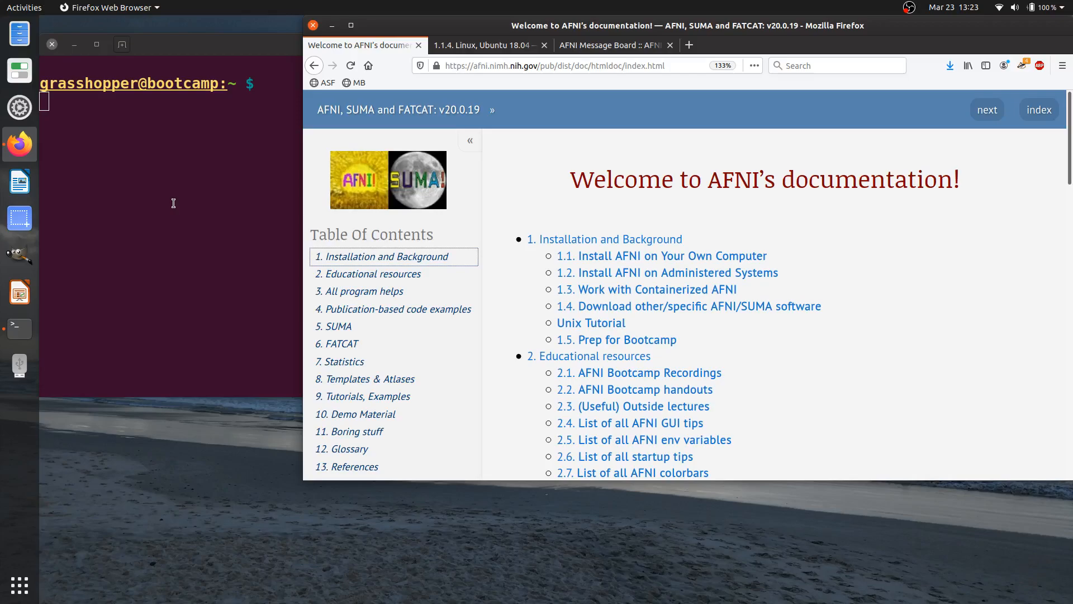
{"action": "mouse_move", "coordinate": [174, 202]}
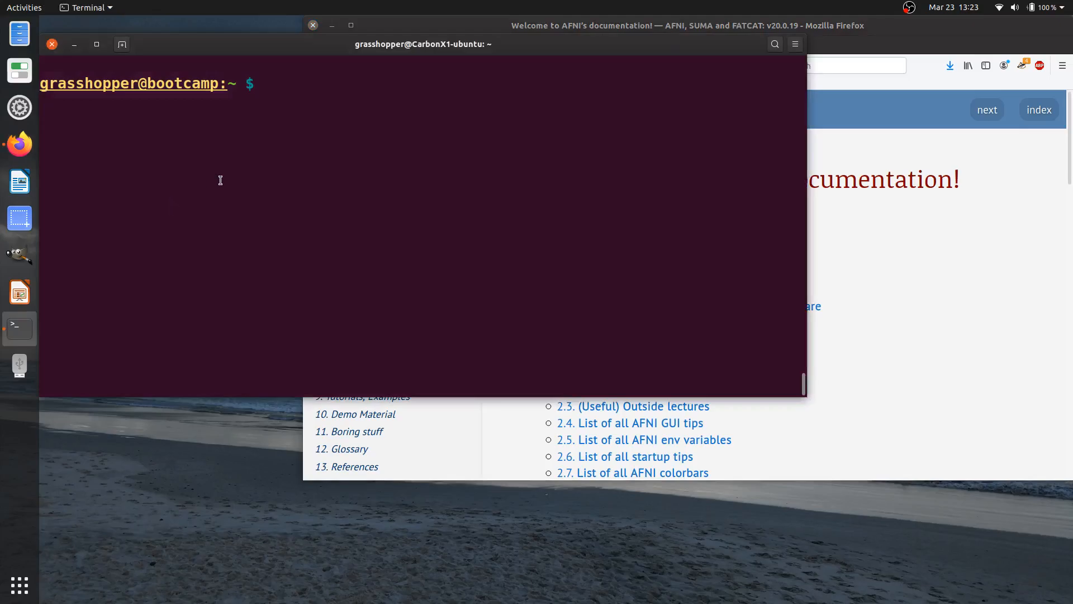
- Run afni -ver and inspect the reported version string AFNI_20.0.19 'Galba'
{"action": "type", "text": "a"}
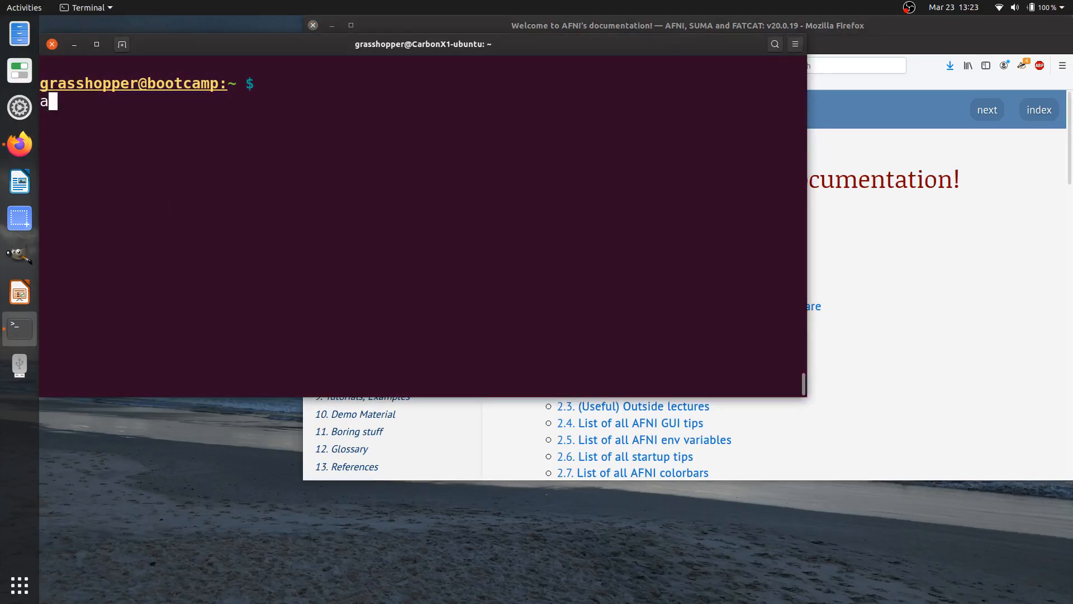
{"action": "type", "text": "fni -ver"}
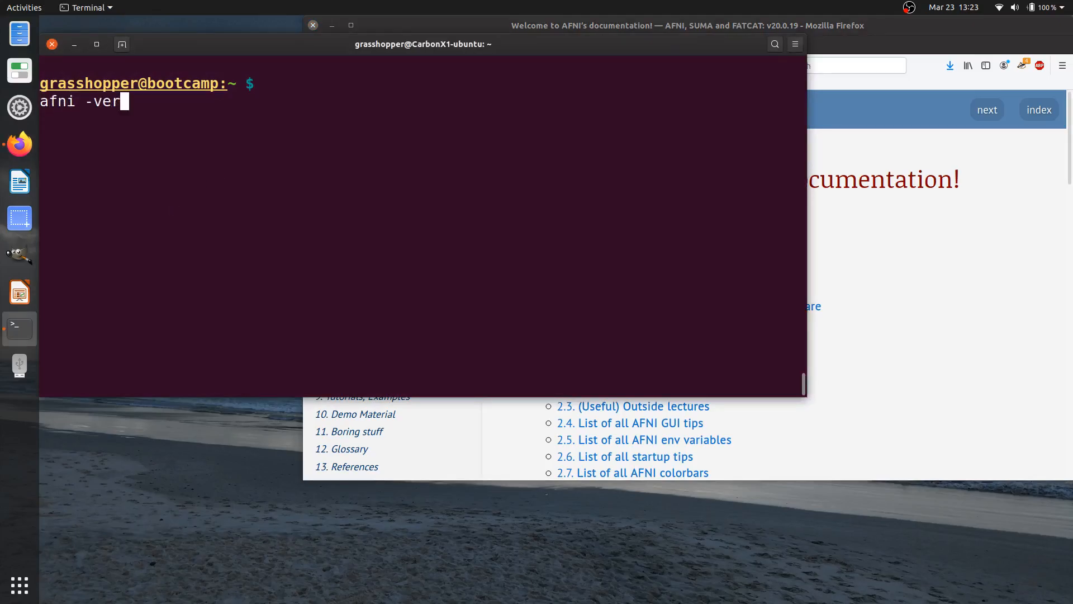
{"action": "key", "text": "Return"}
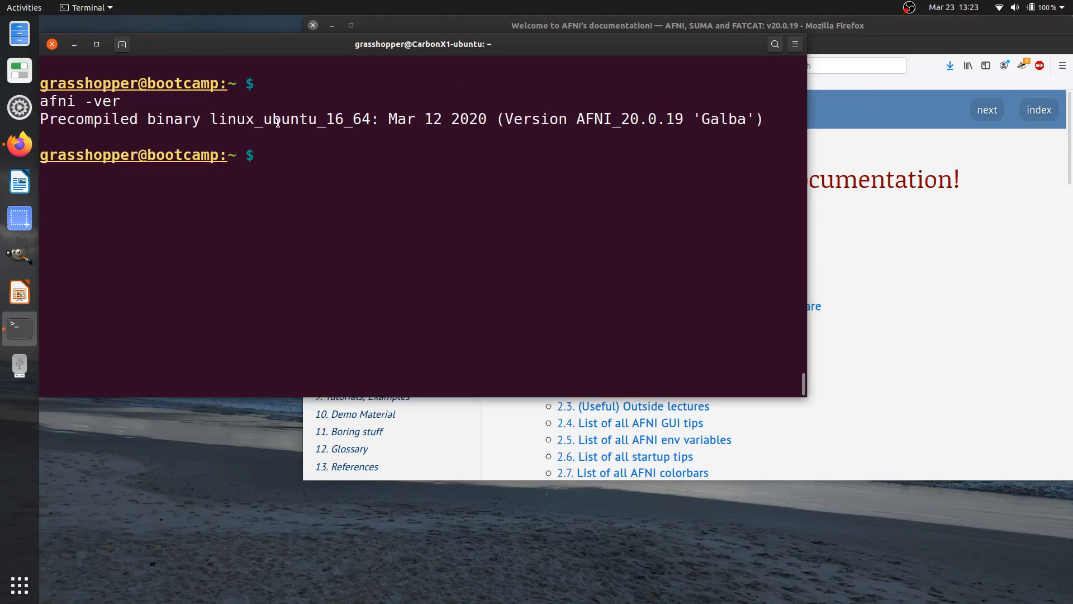
{"action": "double_click", "coordinate": [289, 118]}
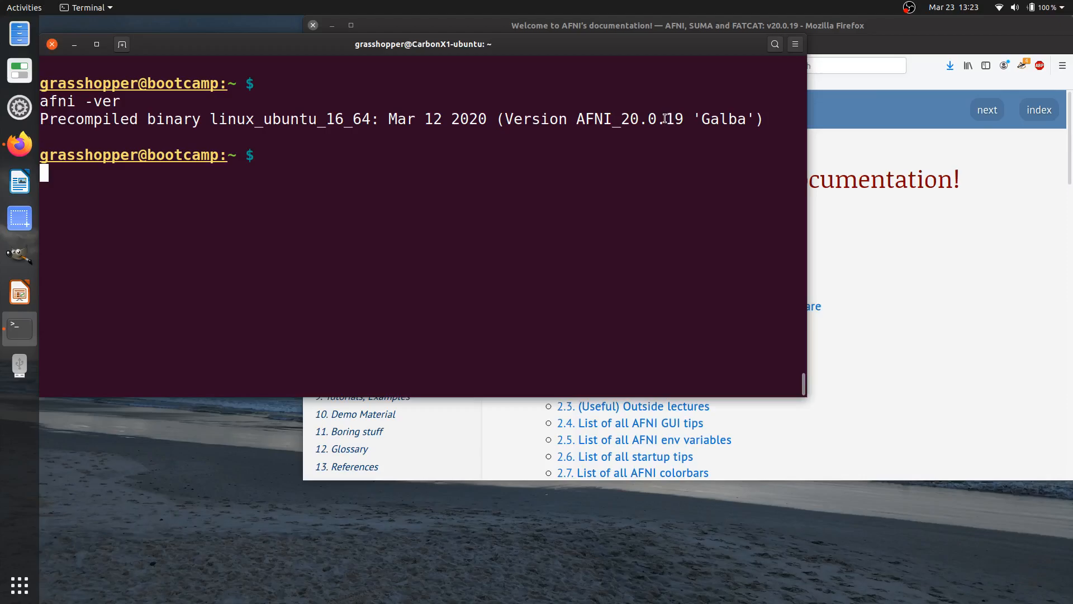
{"action": "double_click", "coordinate": [673, 118]}
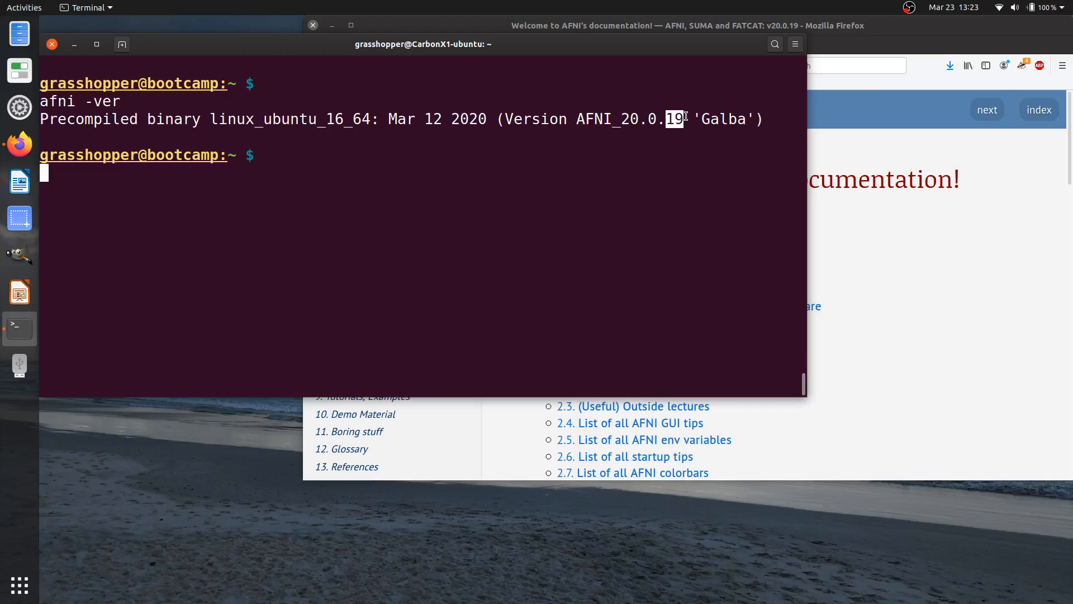
{"action": "mouse_move", "coordinate": [605, 135]}
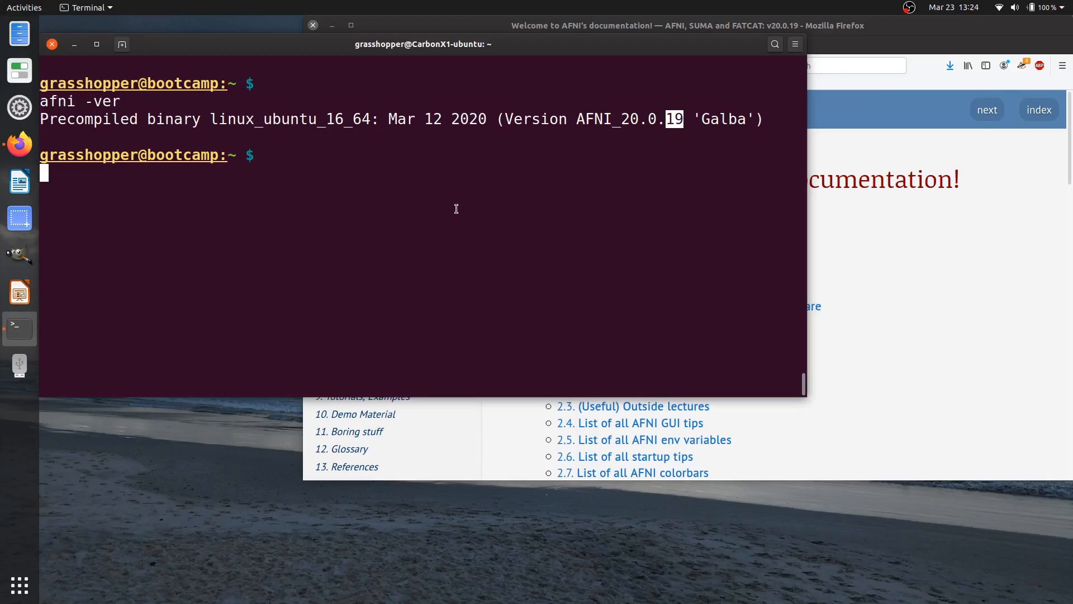
- Query the AFNI version number and package with afni -vnum and afni -package
{"action": "type", "text": "afni -vnum"}
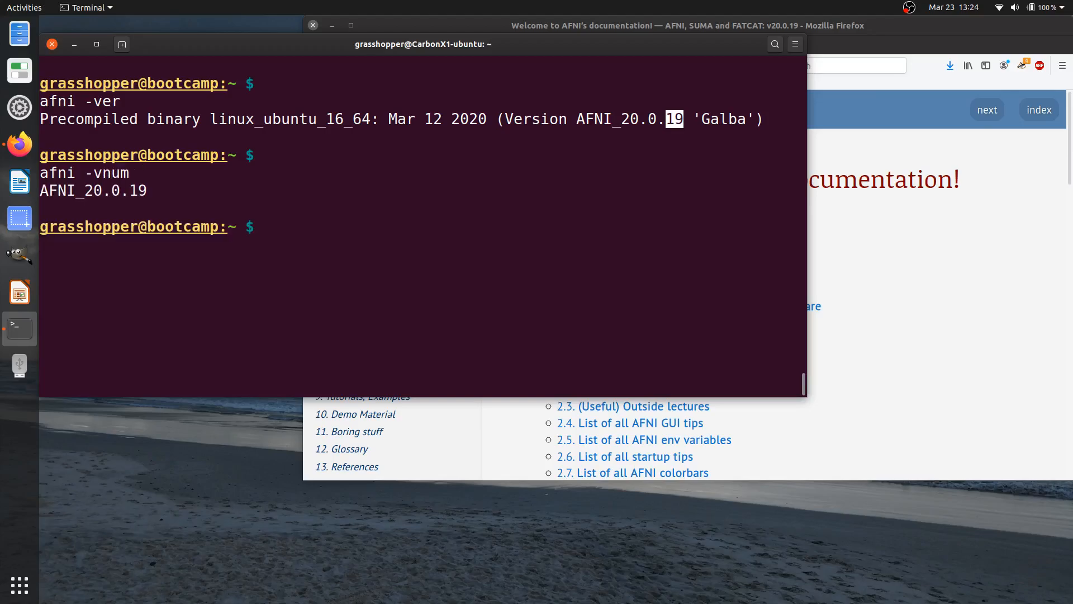
{"action": "type", "text": "afni -package"}
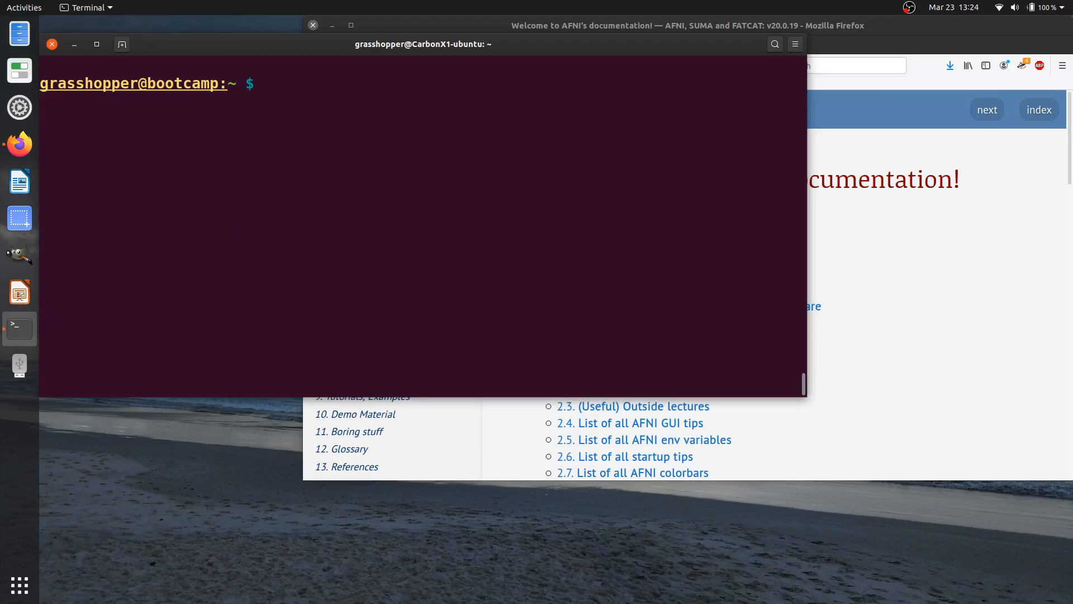
- Locate afni and 3dvolreg with which, both resolving to the home abin folder
{"action": "key", "text": "Return"}
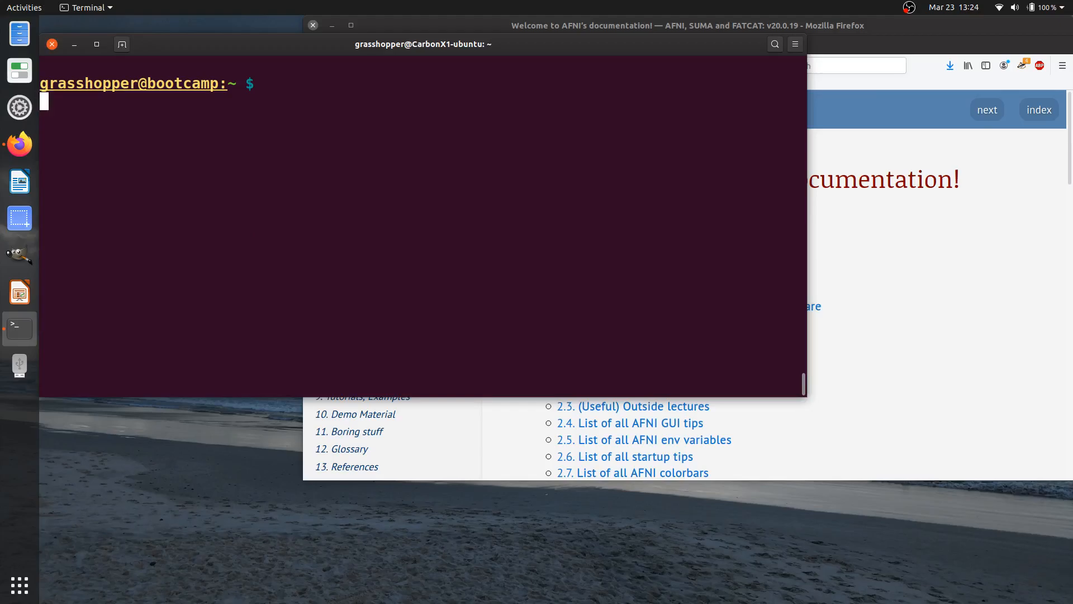
{"action": "type", "text": "which"}
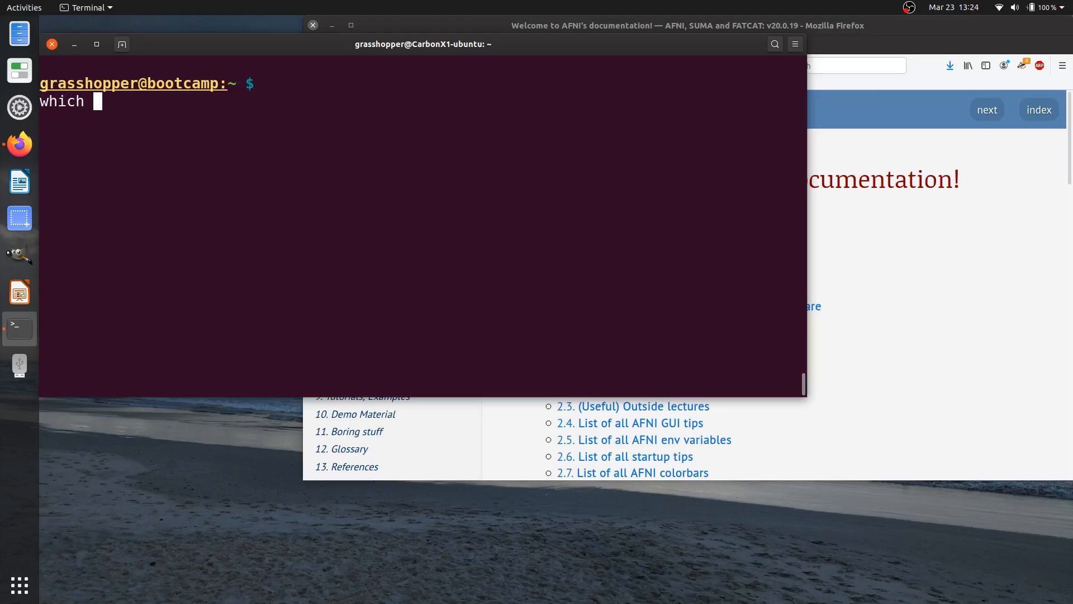
{"action": "type", "text": "afni"}
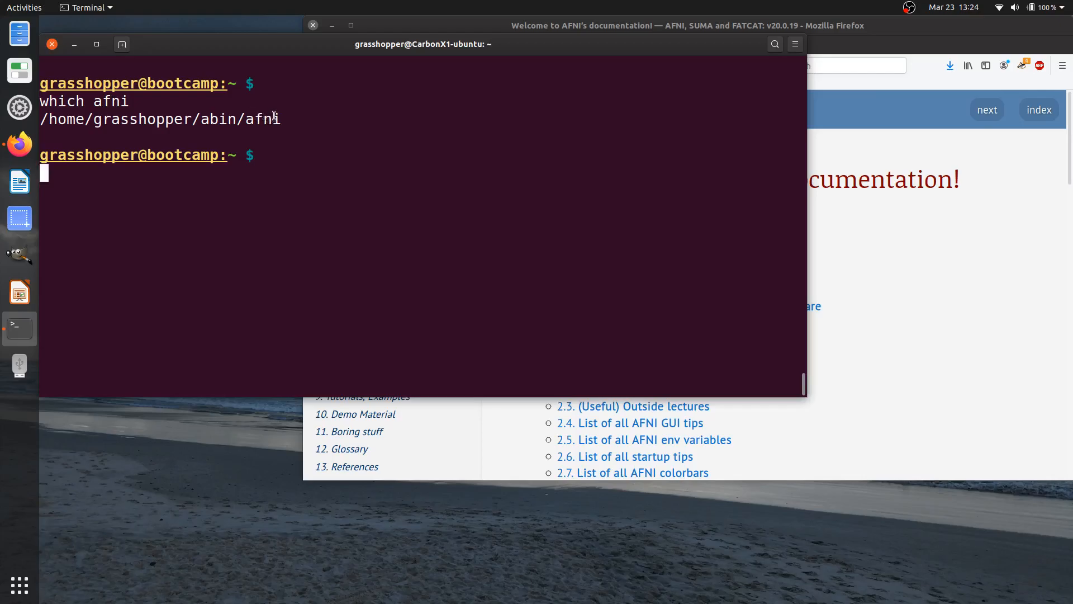
{"action": "mouse_move", "coordinate": [264, 159]}
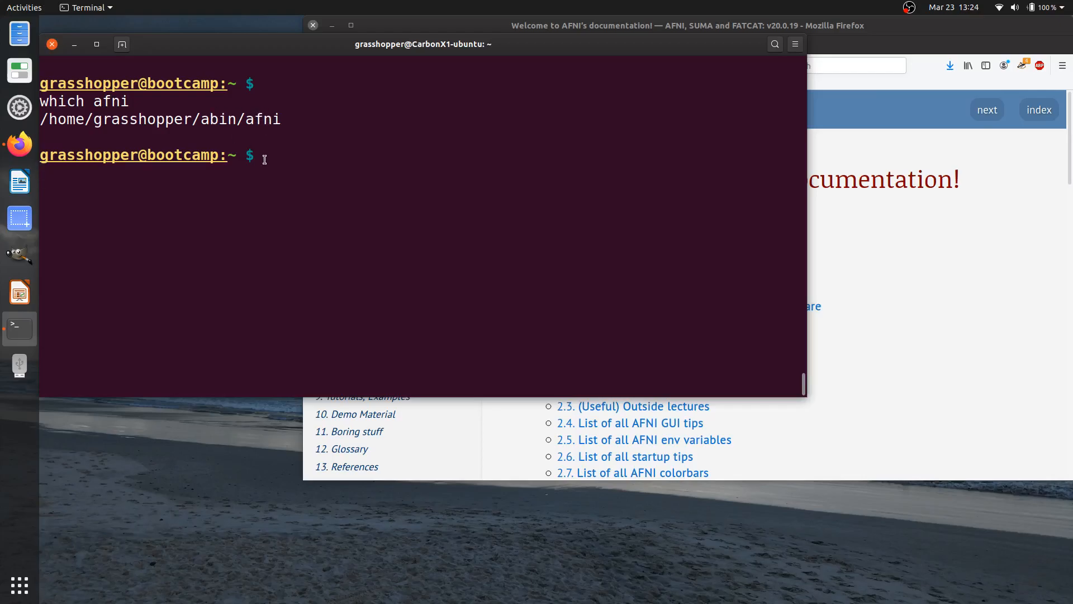
{"action": "type", "text": "which 3dvolreg"}
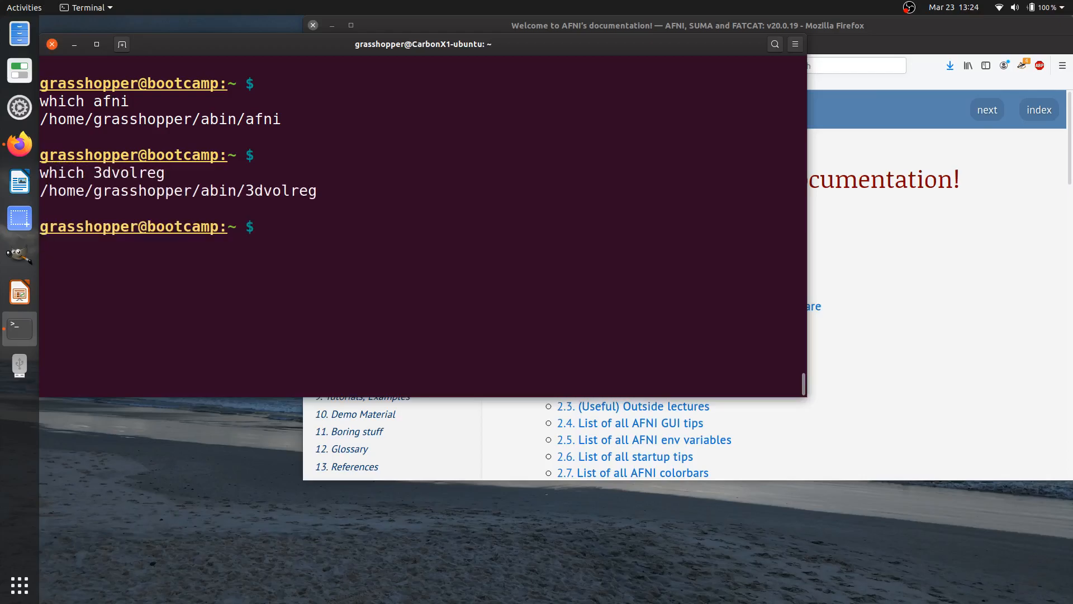
{"action": "mouse_move", "coordinate": [299, 160]}
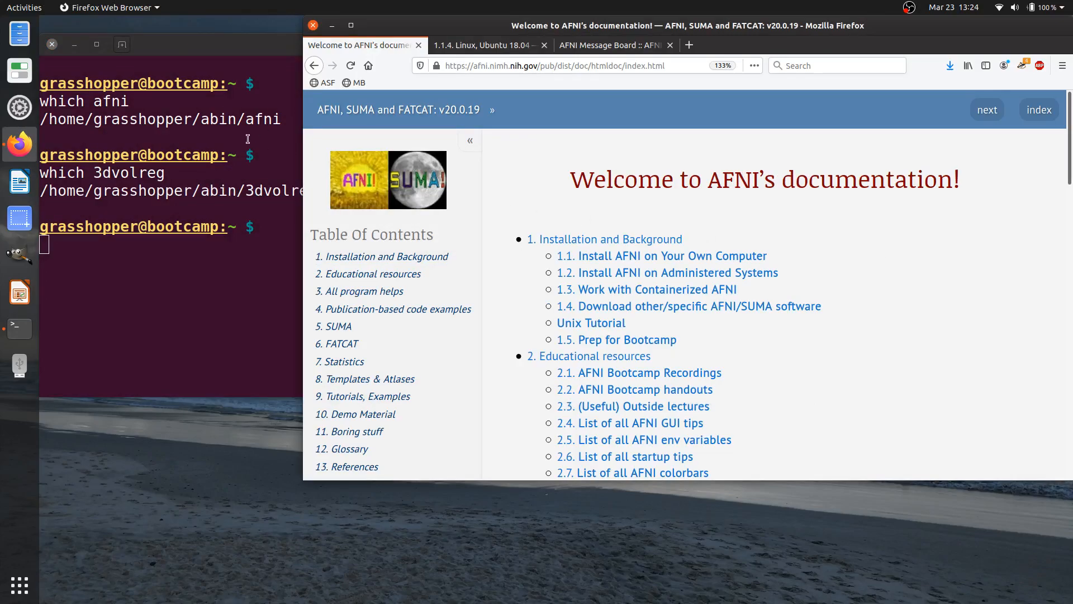
{"action": "mouse_move", "coordinate": [267, 161]}
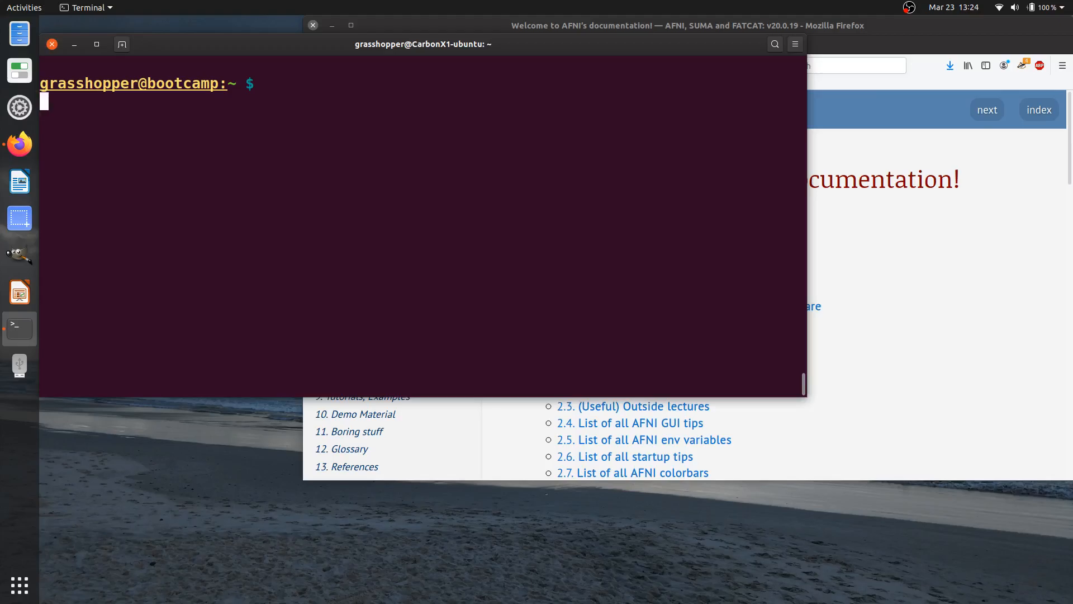
{"action": "mouse_move", "coordinate": [278, 223]}
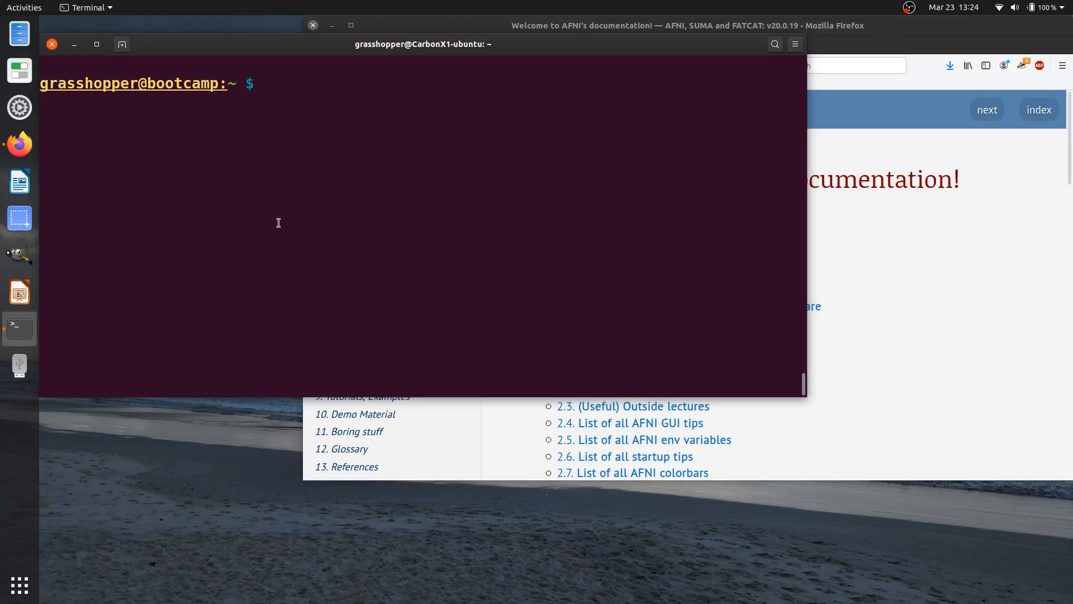
{"action": "type", "text": "@"}
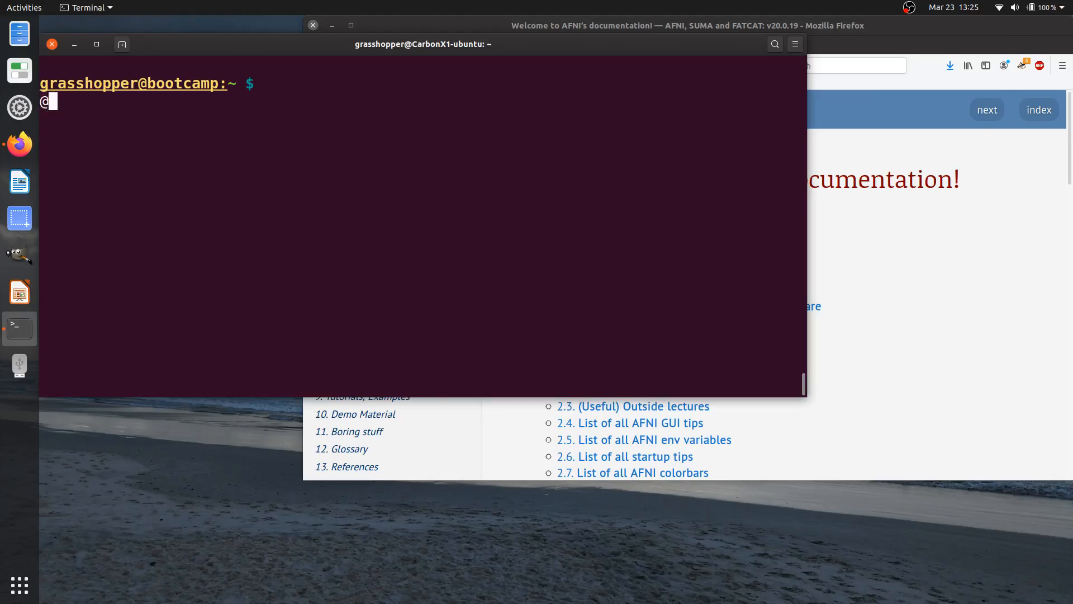
{"action": "type", "text": "@update.afni.binaries"}
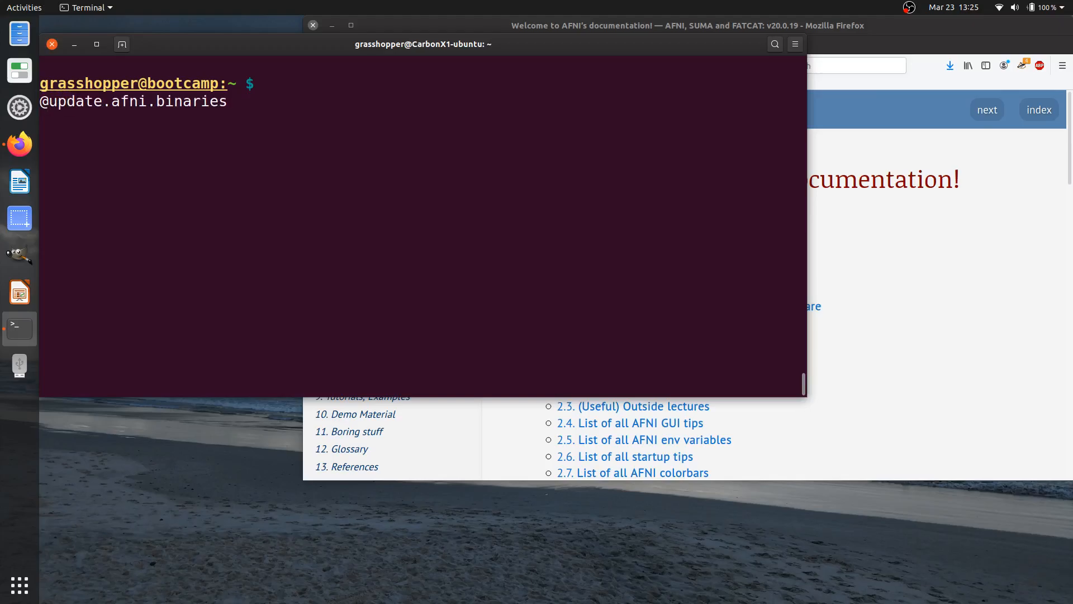
{"action": "type", "text": "-d"}
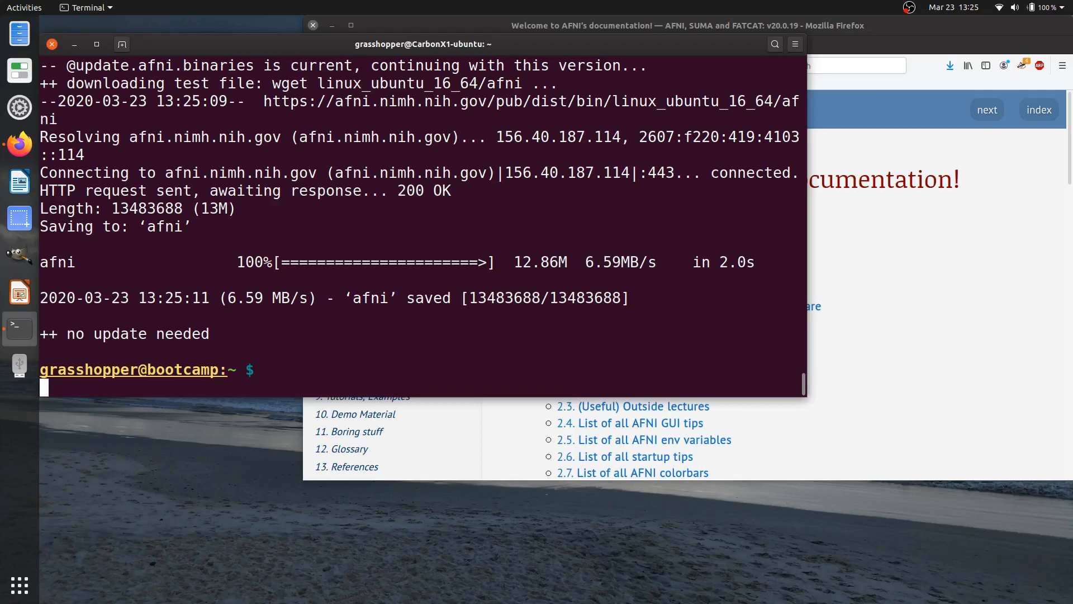
{"action": "mouse_move", "coordinate": [195, 355]}
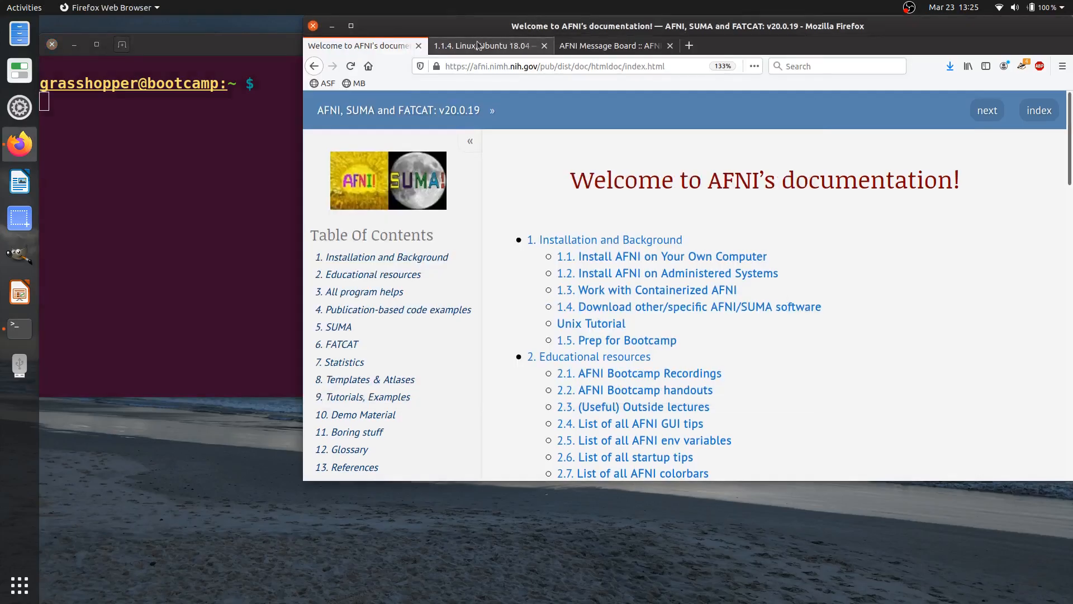
- View the Ubuntu 18.04 install page's Install AFNI binaries section in Firefox
{"action": "left_click", "coordinate": [484, 45]}
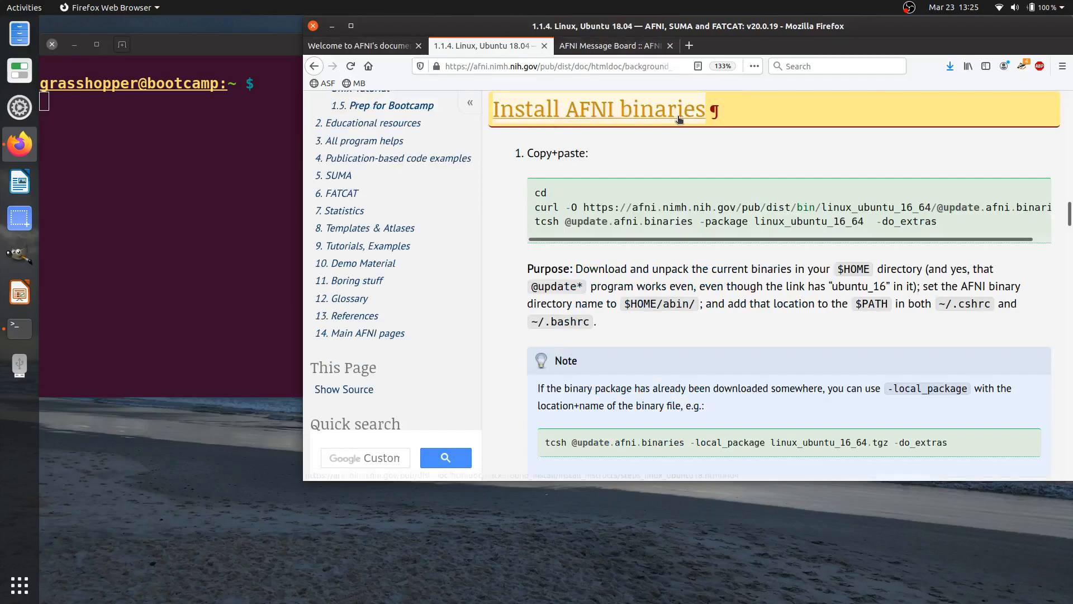
{"action": "mouse_move", "coordinate": [520, 212]}
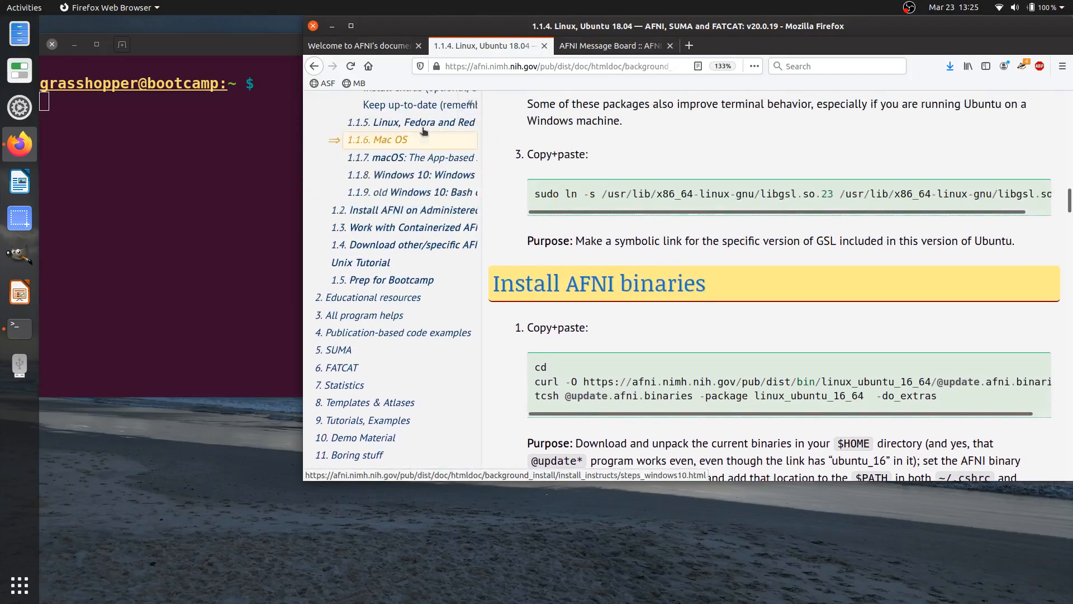
{"action": "scroll", "scroll_direction": "down", "scroll_amount": 3}
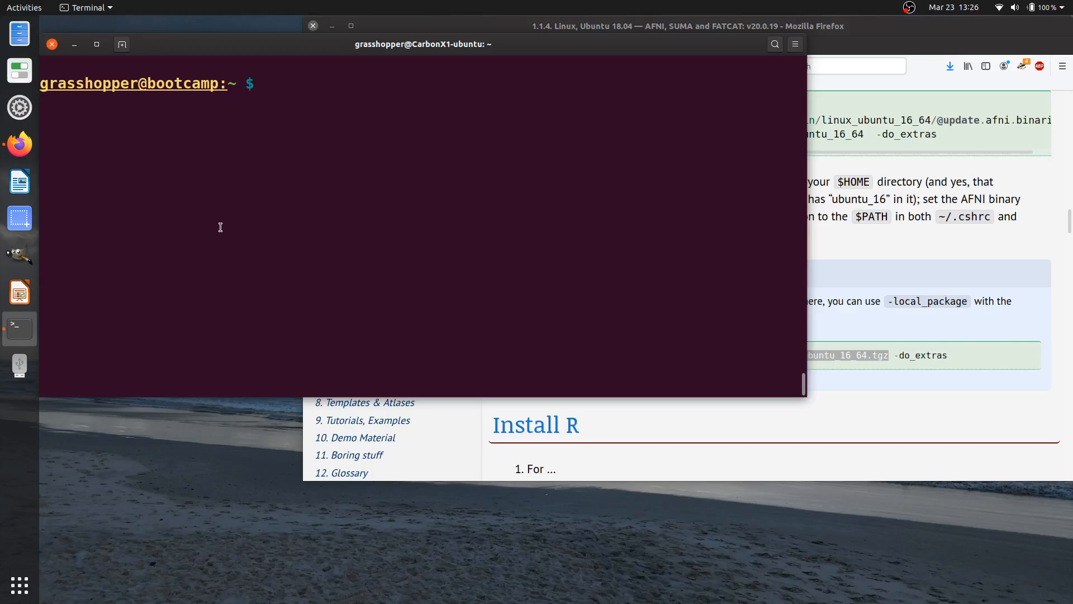
{"action": "type", "text": "@"}
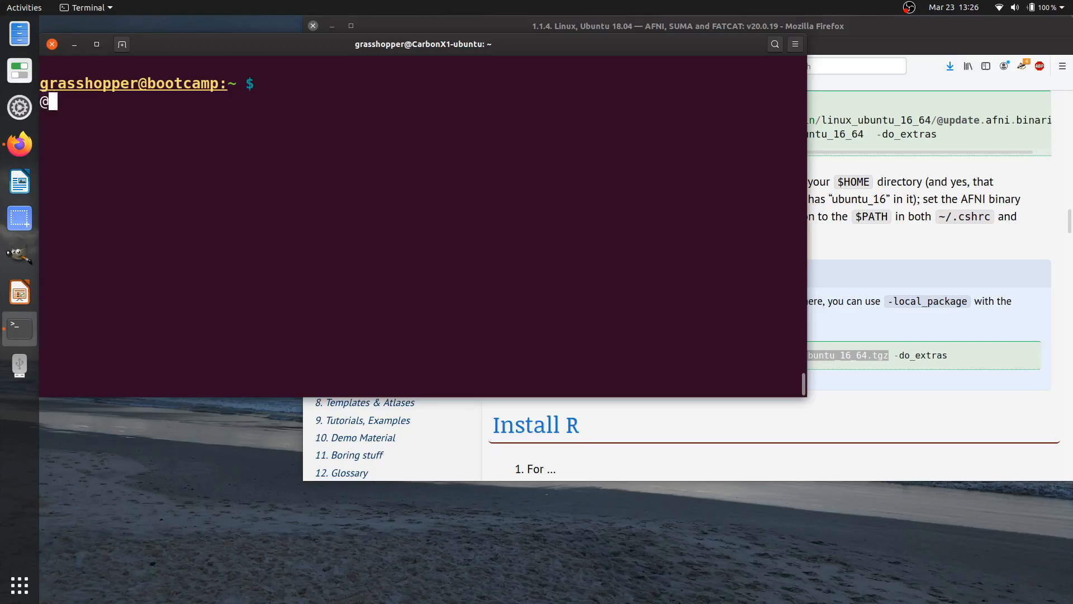
{"action": "type", "text": "@update.afni.binaries"}
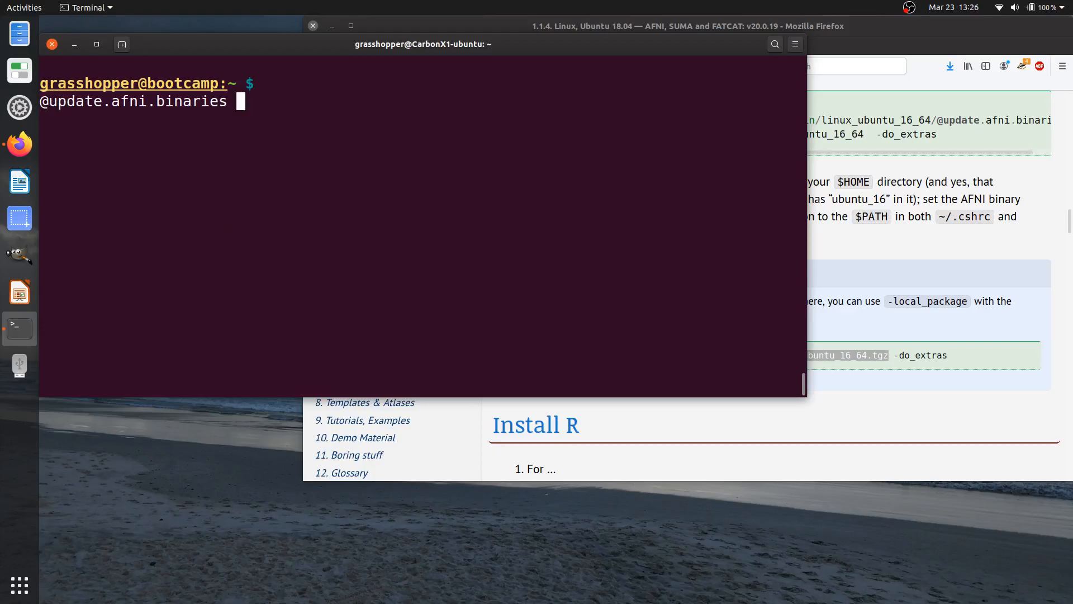
{"action": "type", "text": "-local_package"}
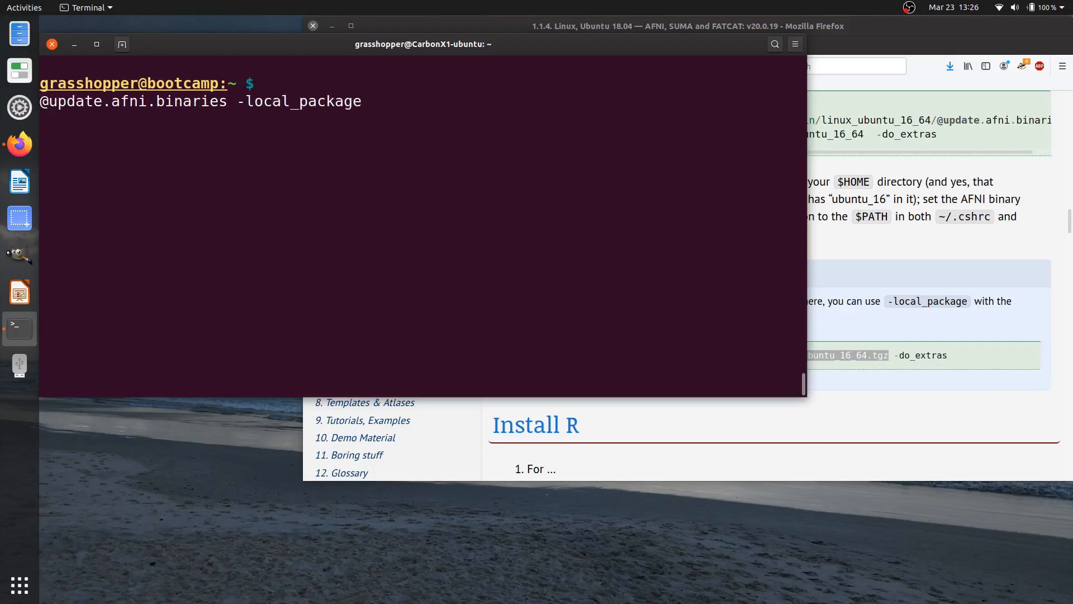
{"action": "type", "text": "/me"}
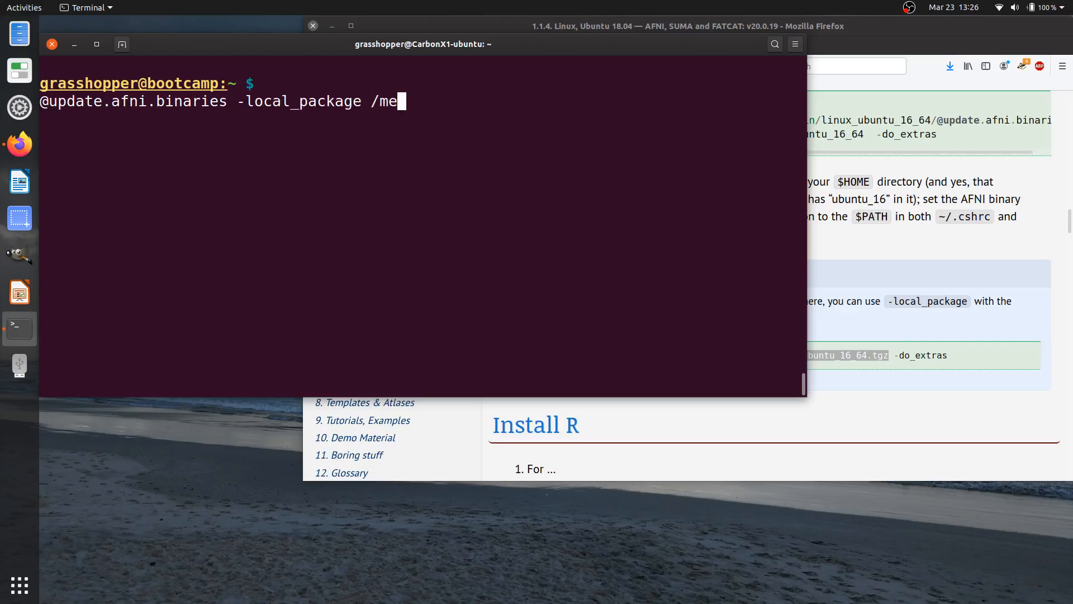
{"action": "type", "text": "dia/grasshopper/afnidat2/"}
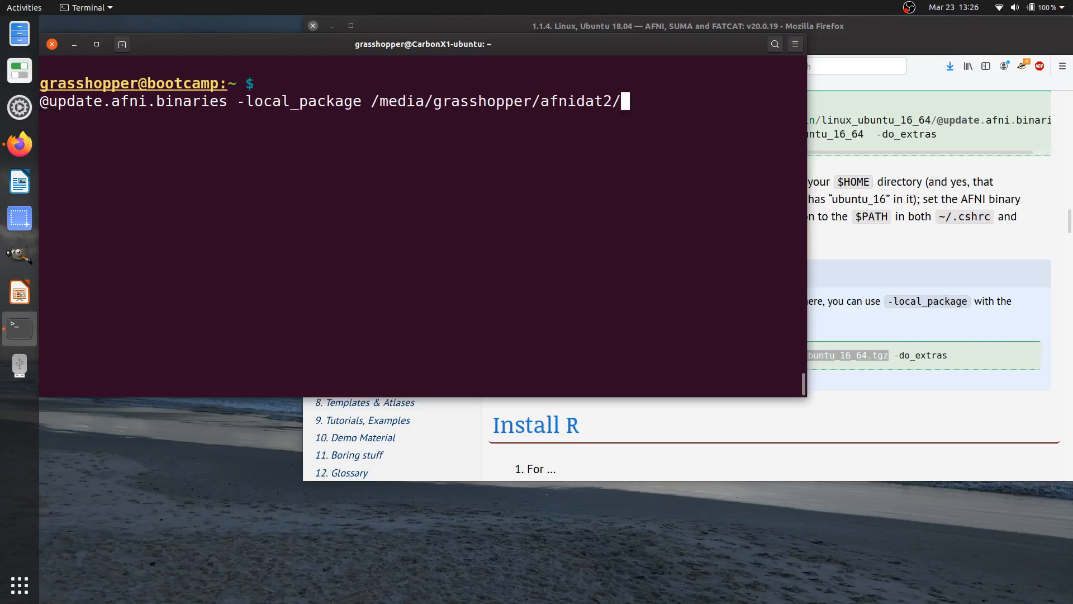
{"action": "type", "text": "linux_u"}
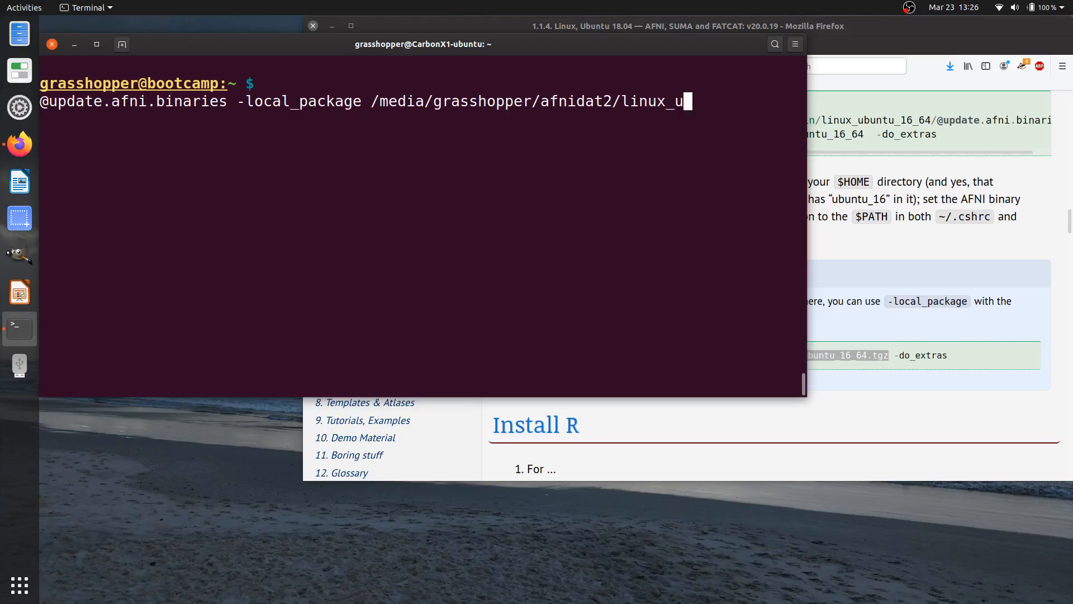
{"action": "type", "text": "buntu_16_64.tgz"}
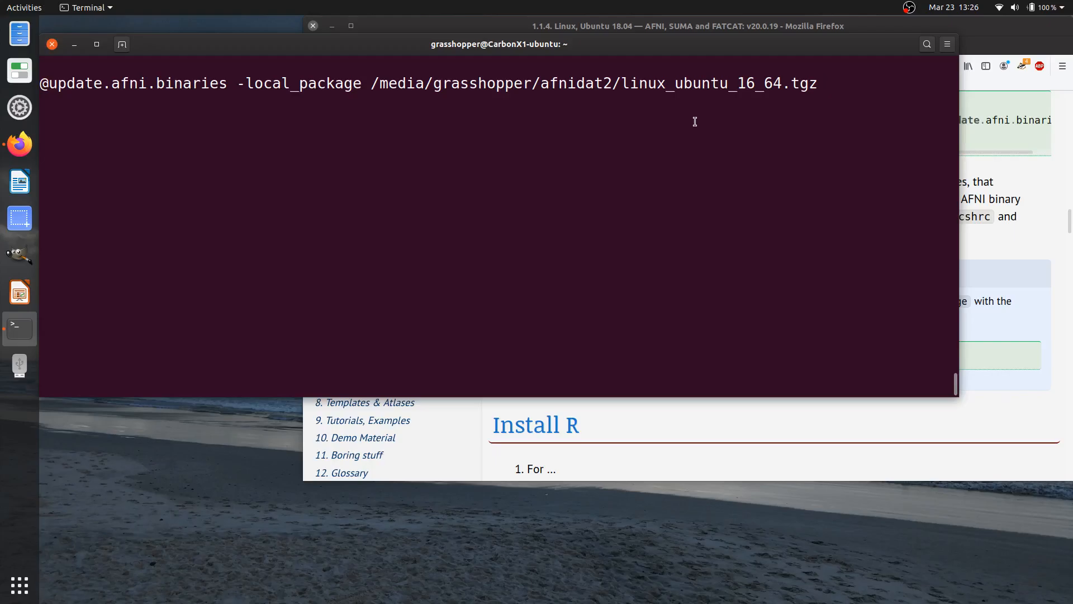
{"action": "type", "text": "-d"}
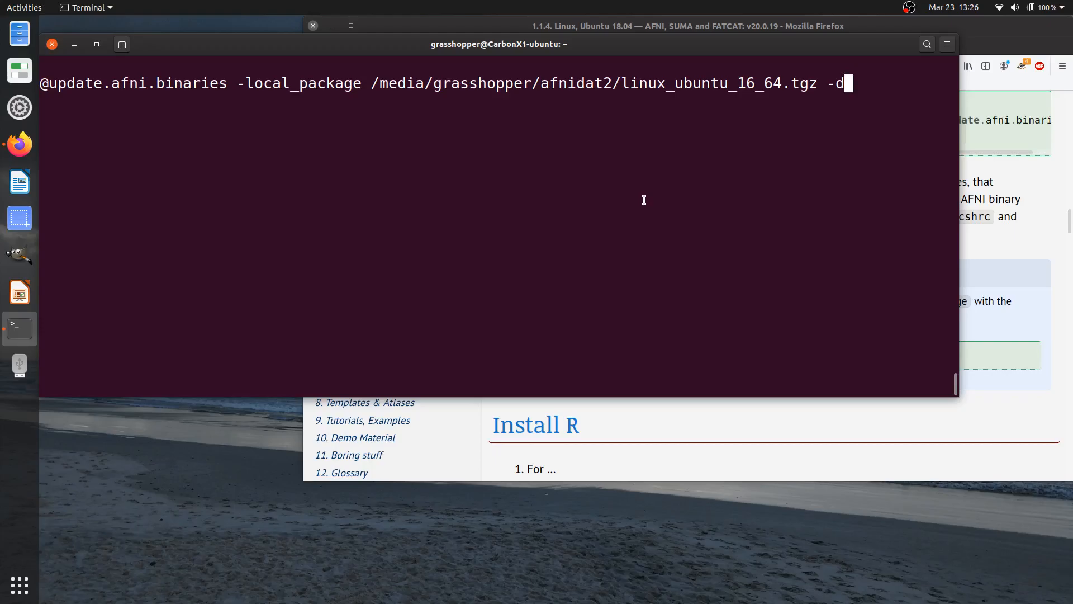
{"action": "mouse_move", "coordinate": [682, 174]}
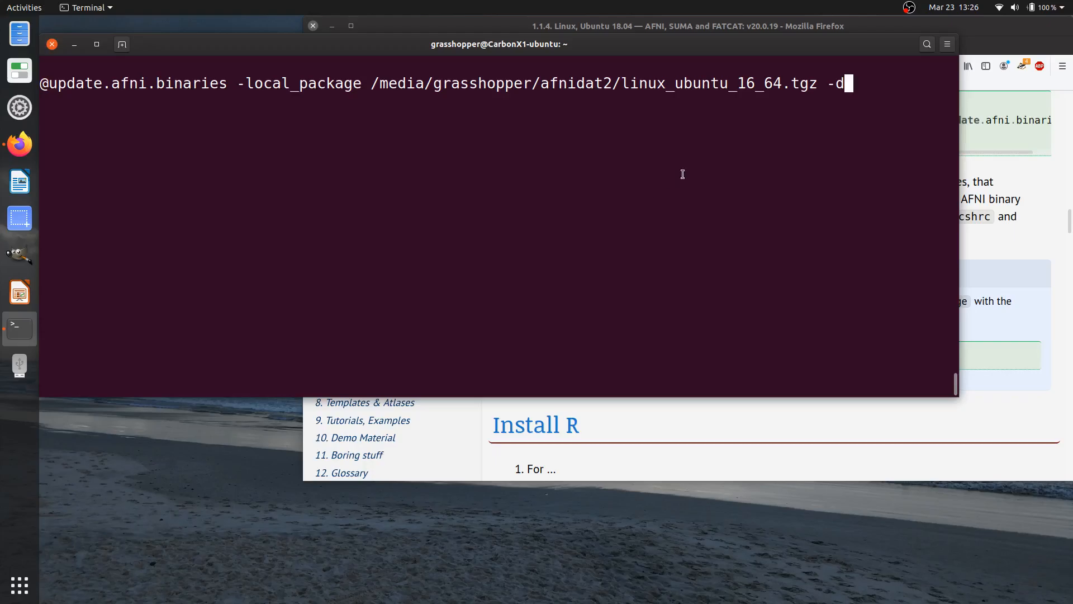
{"action": "mouse_move", "coordinate": [881, 73]}
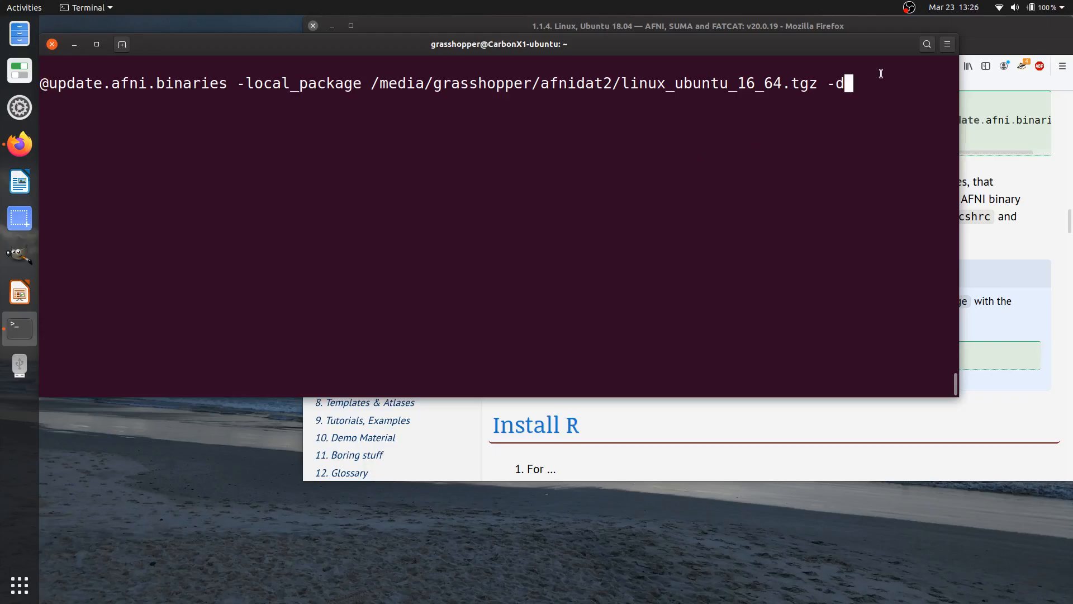
{"action": "mouse_move", "coordinate": [910, 14]}
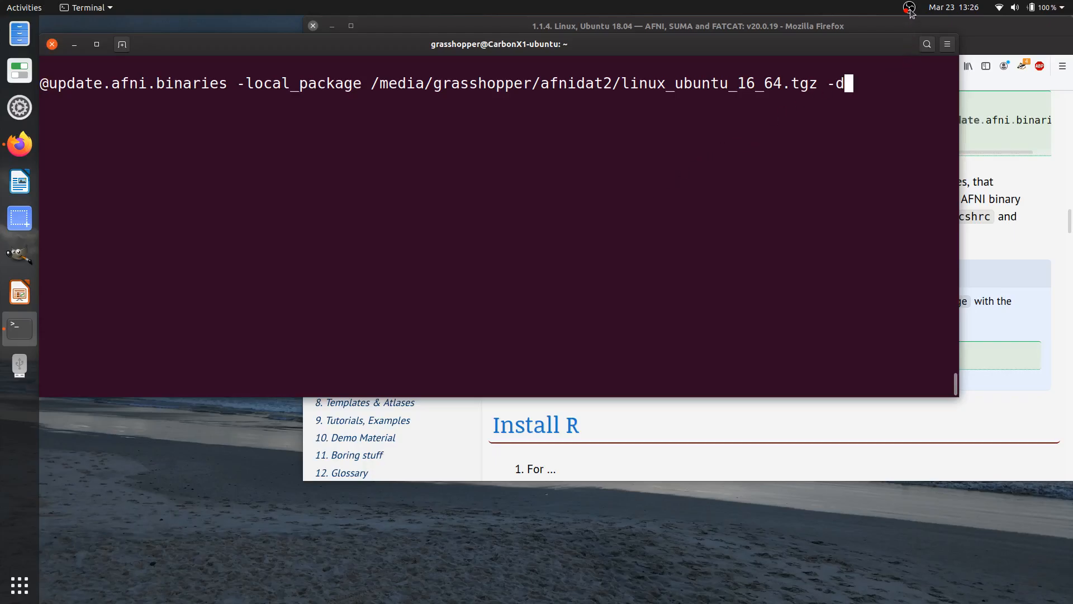